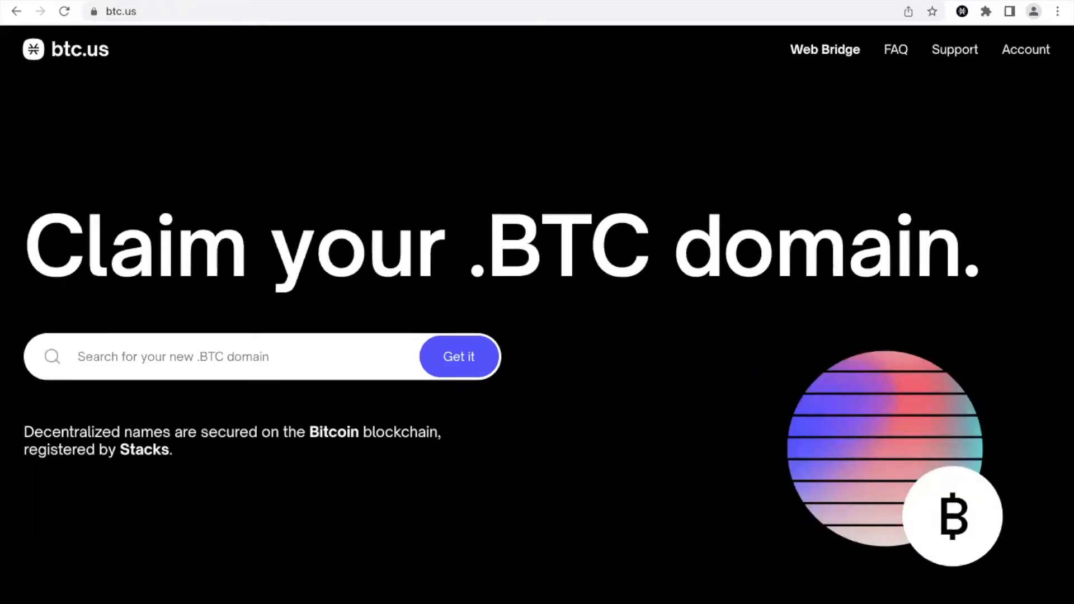
pyautogui.moveTo(840, 368)
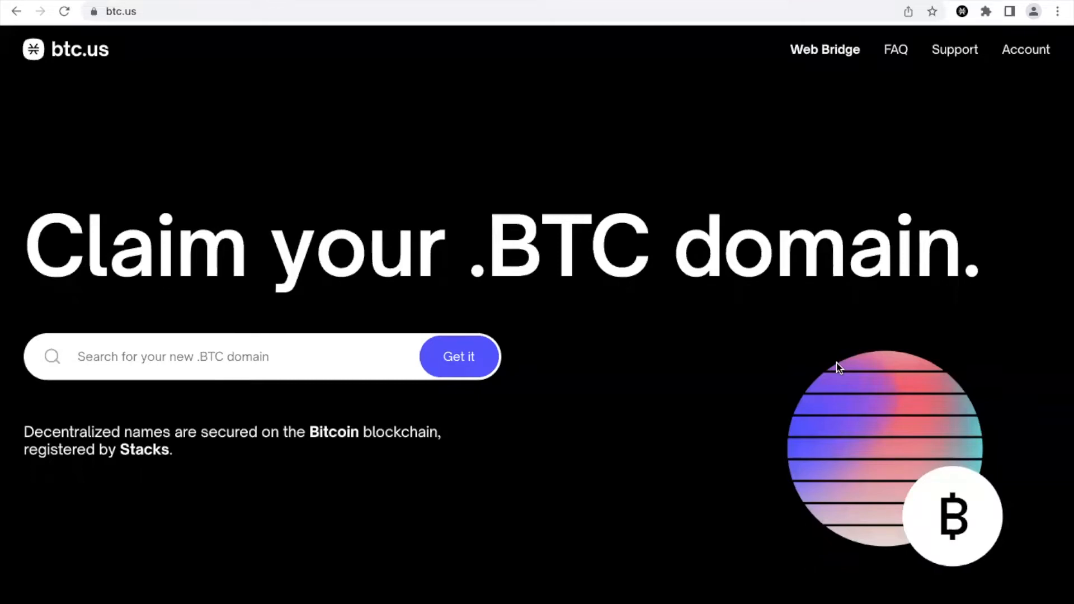
pyautogui.moveTo(1025, 49)
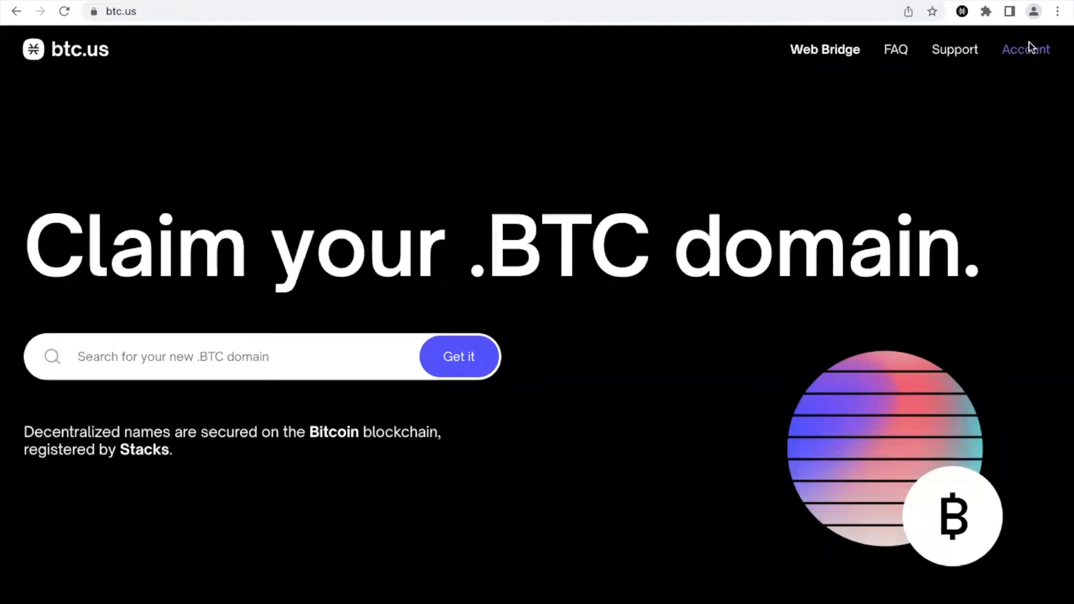
pyautogui.moveTo(1024, 56)
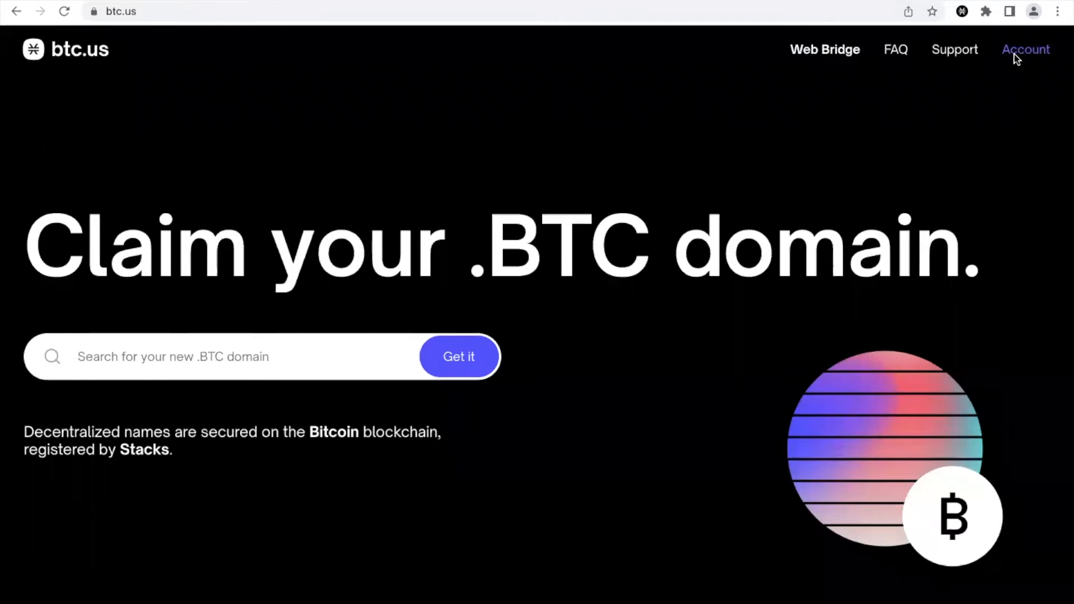
pyautogui.moveTo(828, 226)
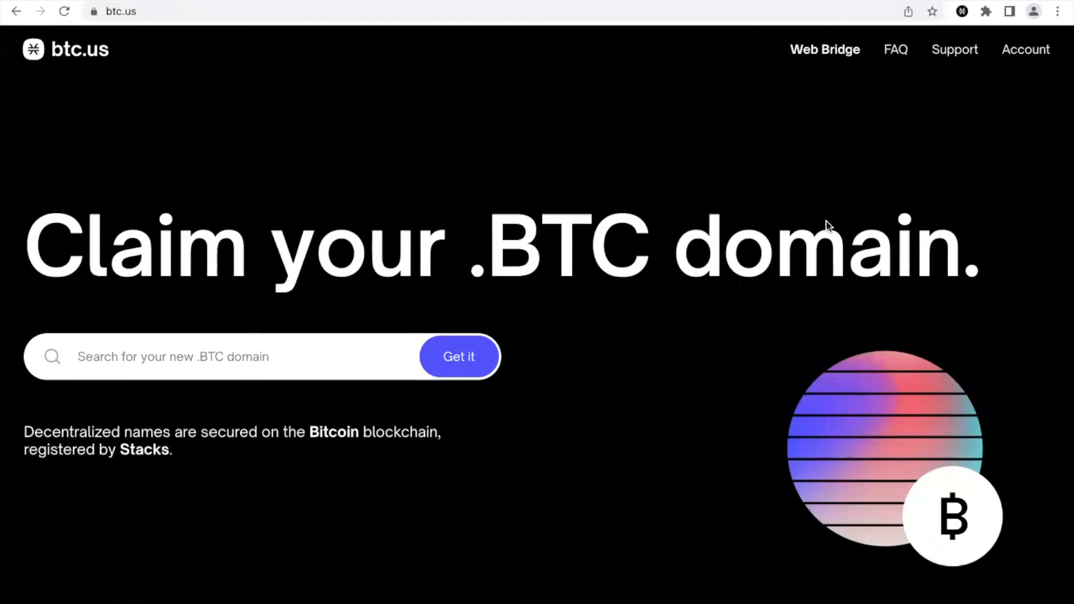
pyautogui.moveTo(828, 259)
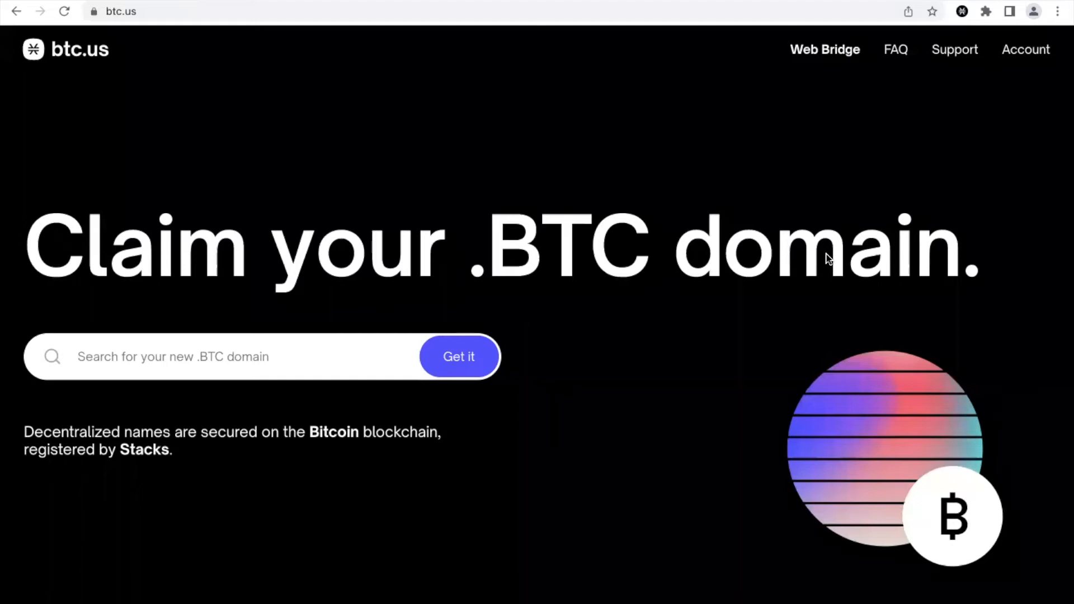
pyautogui.moveTo(631, 439)
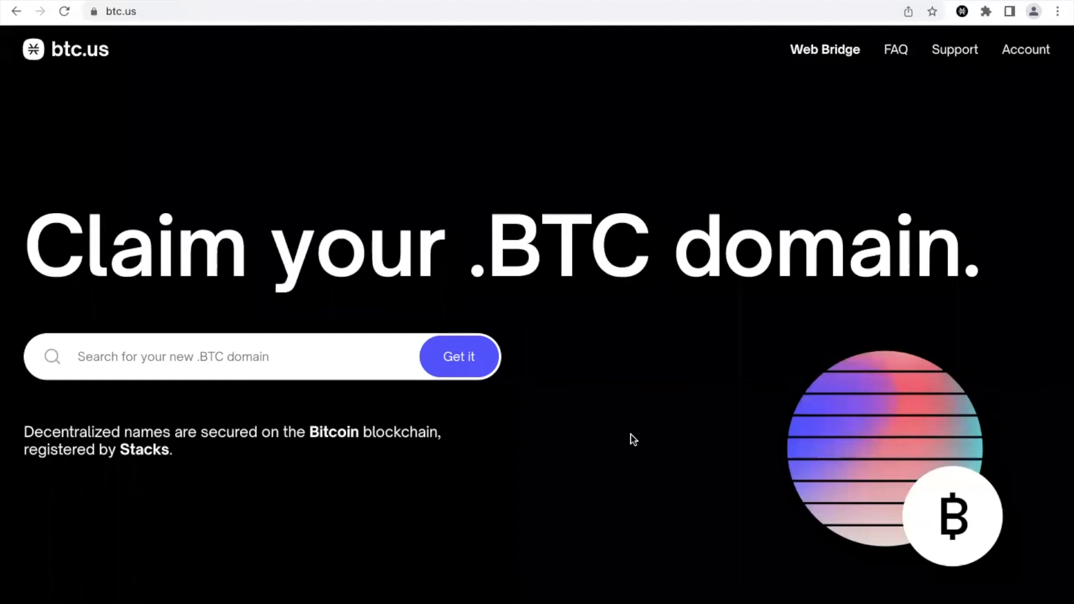
# - Search for 'zadao' and claim it once shown available for about $5 for 5 years
pyautogui.write('z')
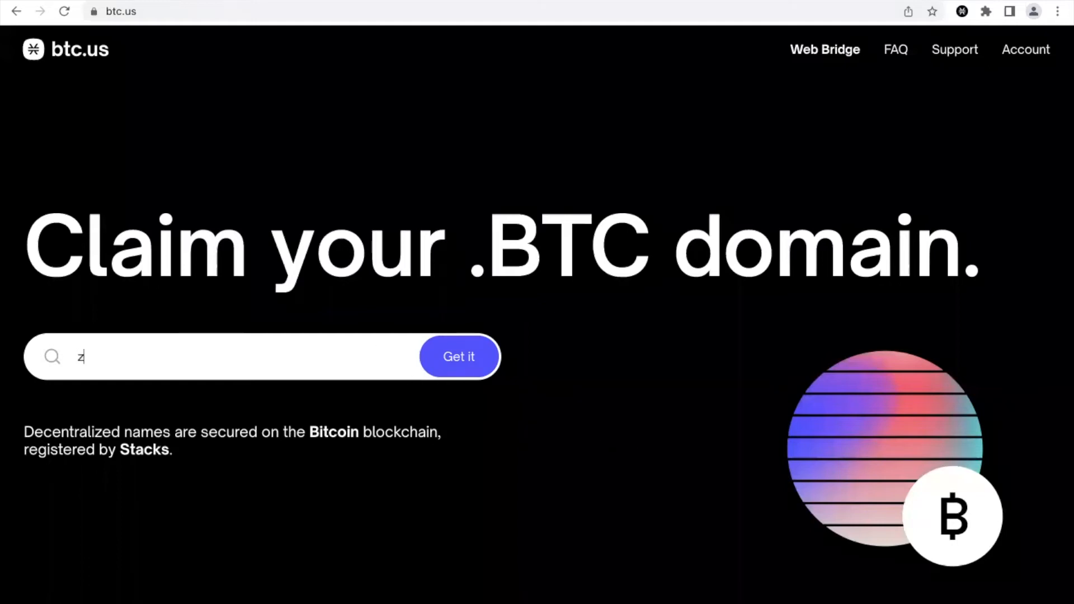
pyautogui.write('adao')
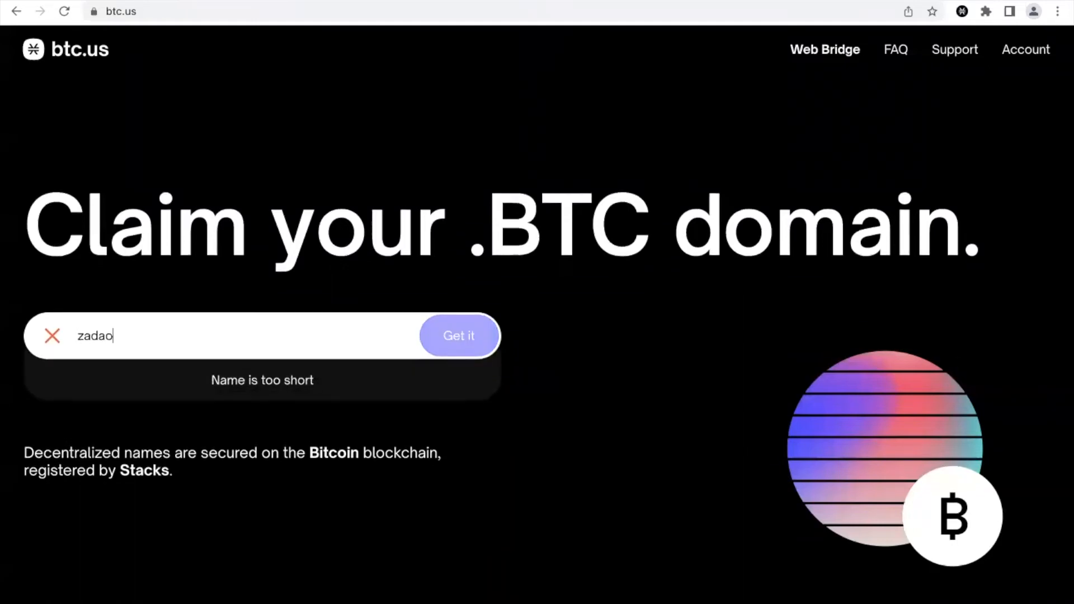
pyautogui.click(458, 335)
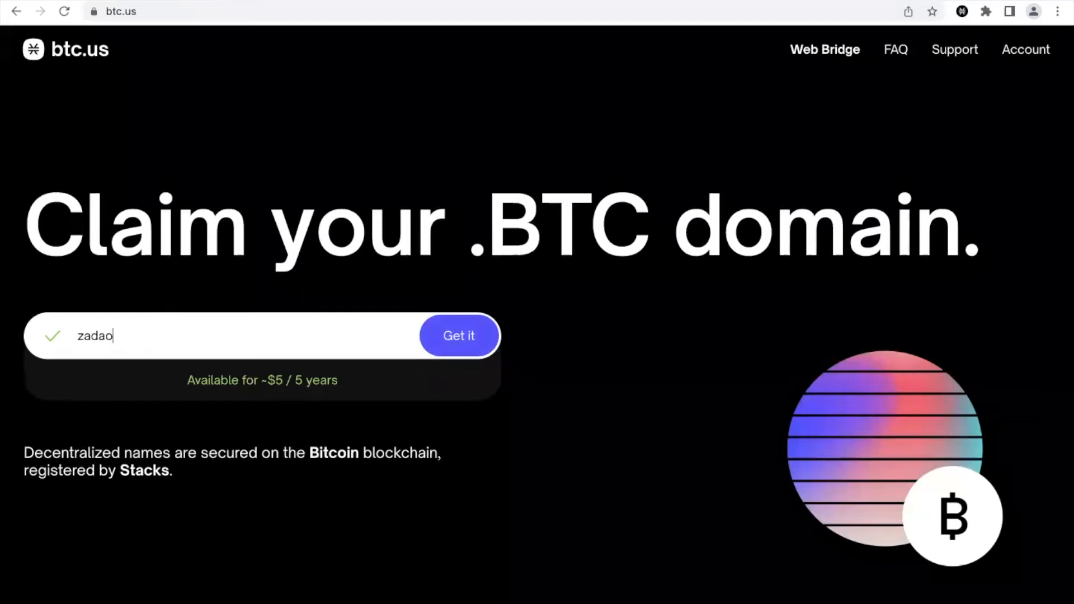
pyautogui.moveTo(474, 320)
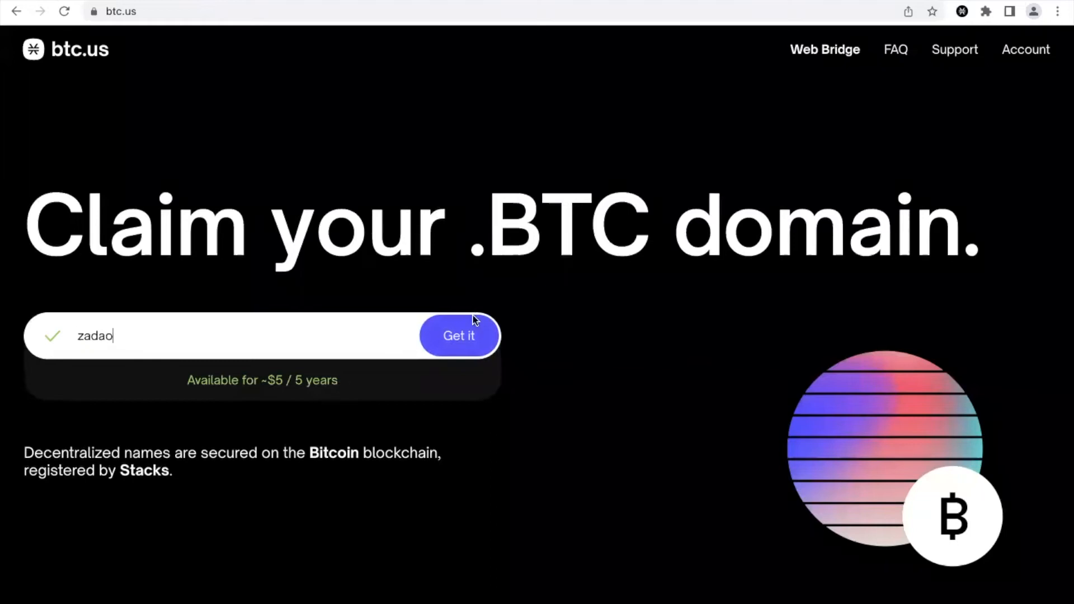
pyautogui.click(458, 336)
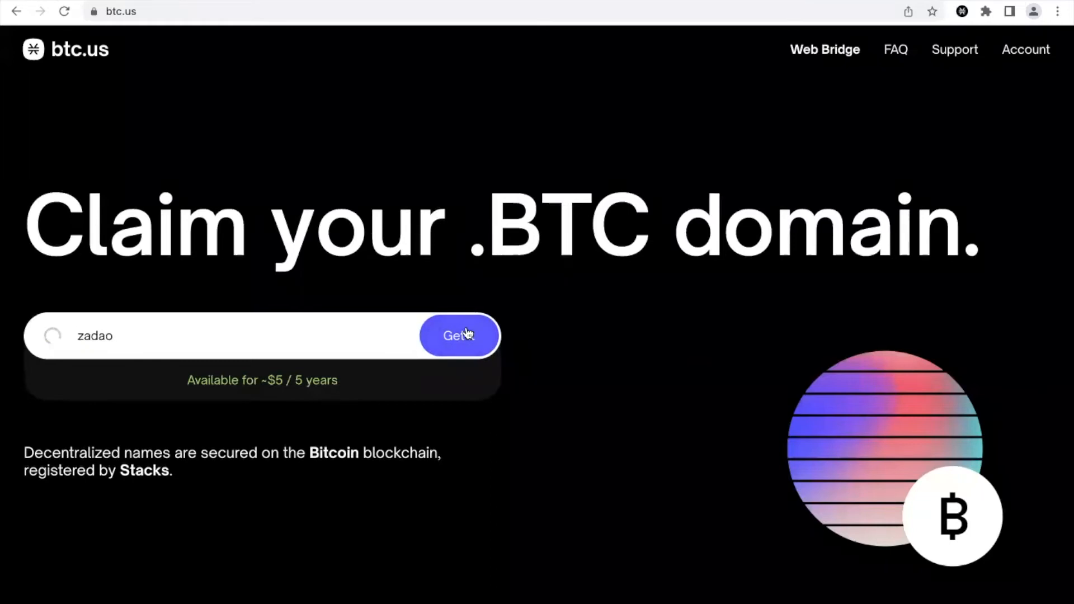
# - Keep Stacks (2 STX) as the payment method on the zadao.btc overview and continue
pyautogui.click(459, 335)
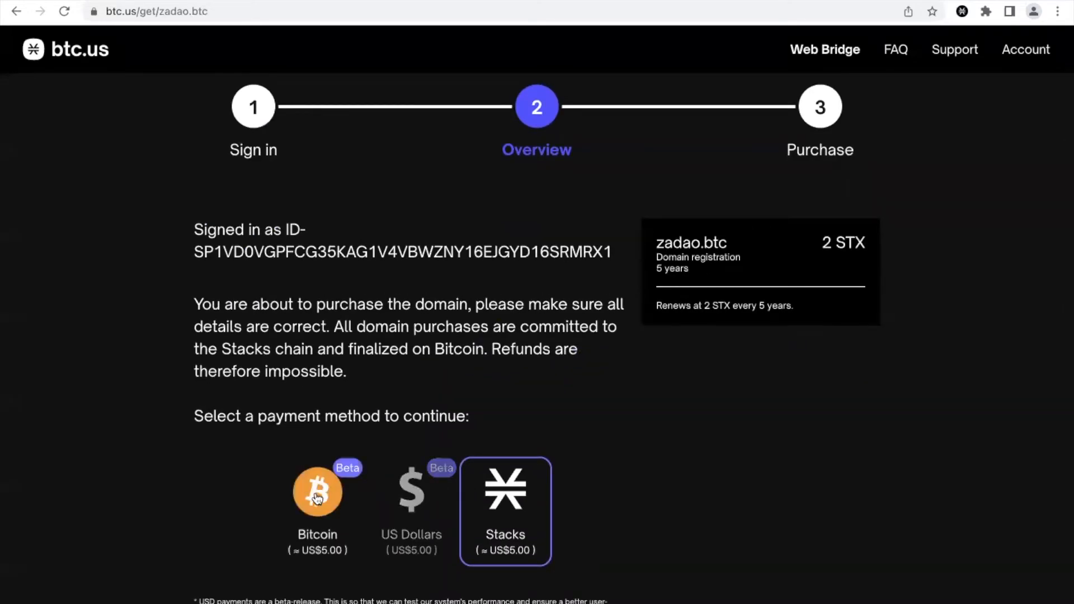
pyautogui.moveTo(409, 493)
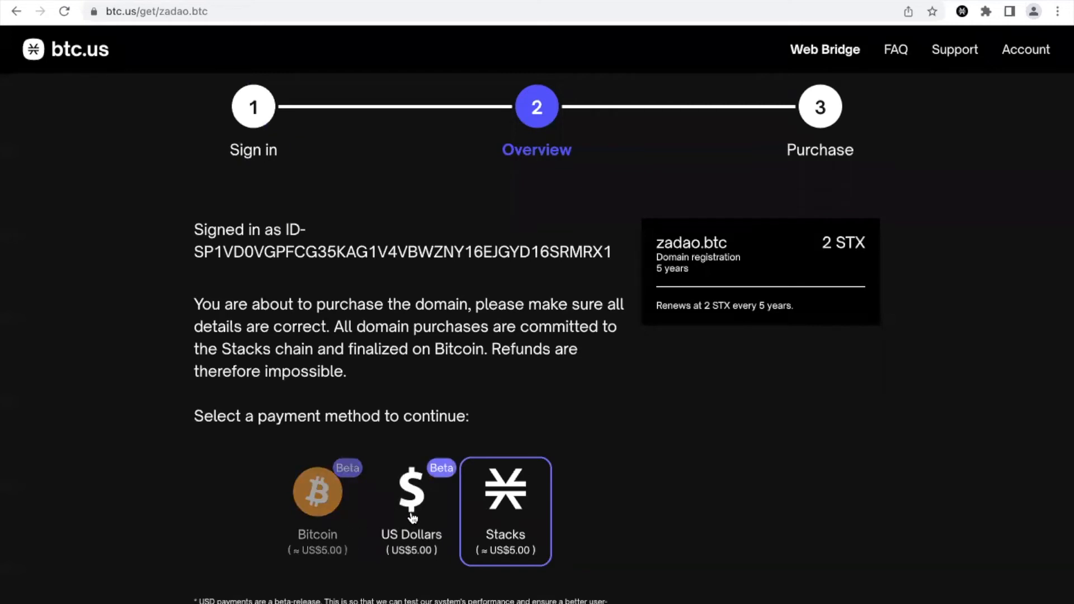
pyautogui.scroll(-3)
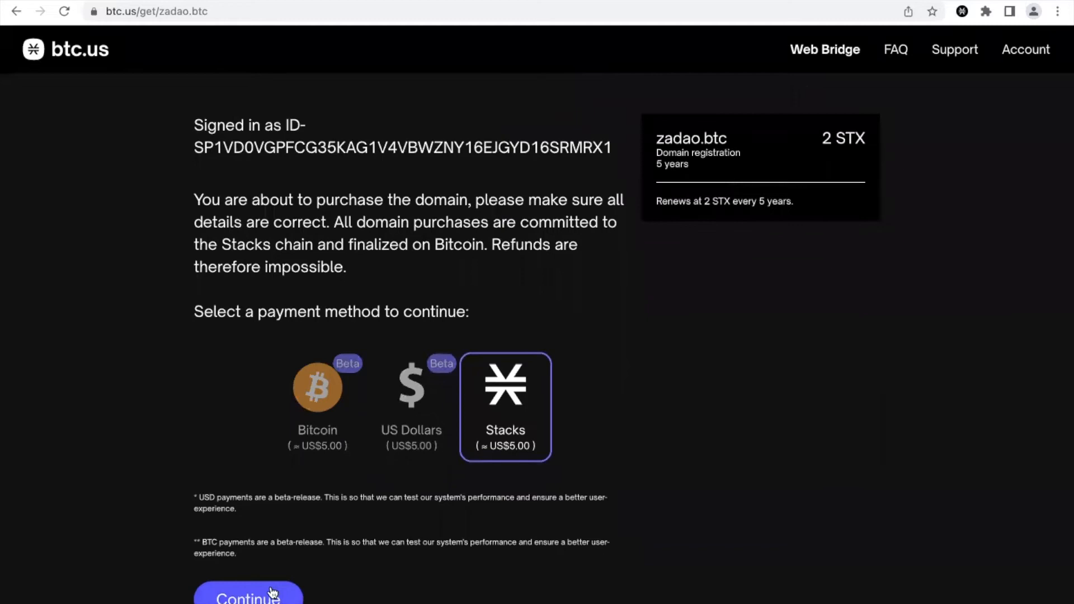
pyautogui.click(247, 598)
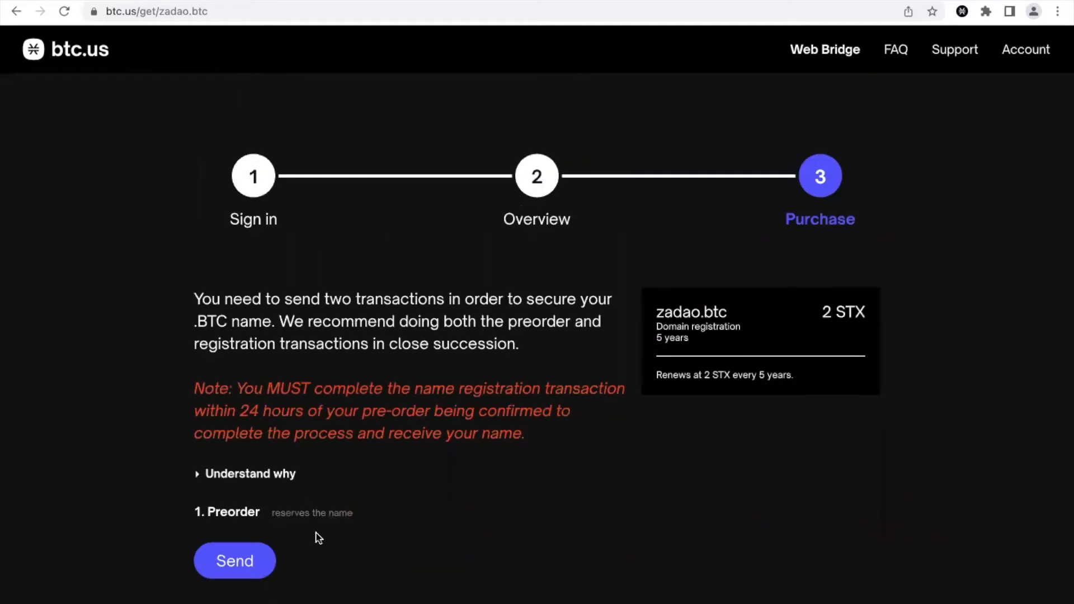
# - Send the 1. Preorder transaction for zadao.btc to request wallet approval
pyautogui.scroll(-3)
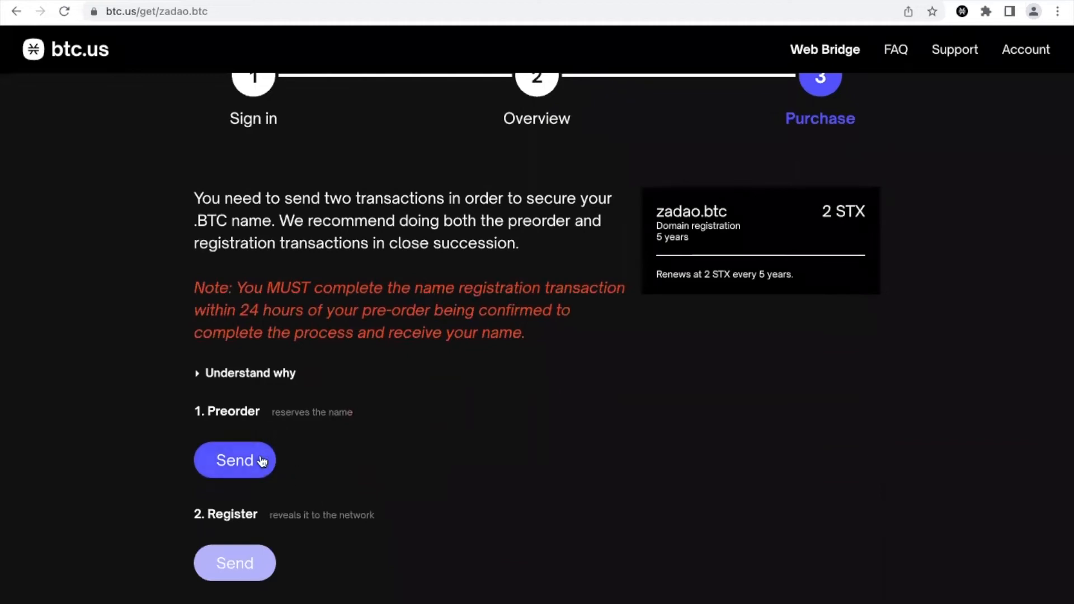
pyautogui.moveTo(247, 427)
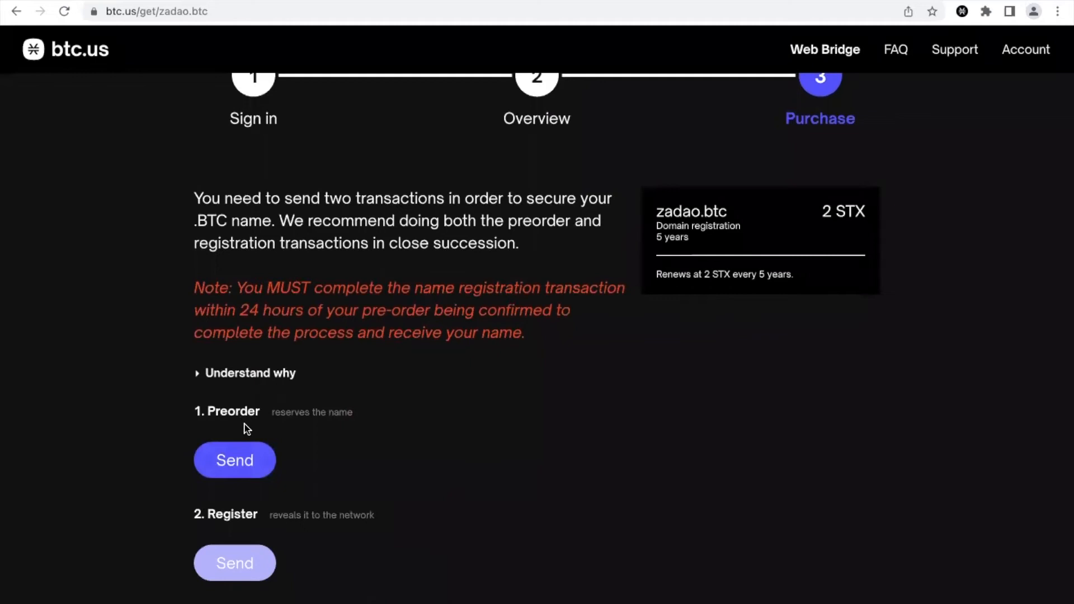
pyautogui.moveTo(262, 540)
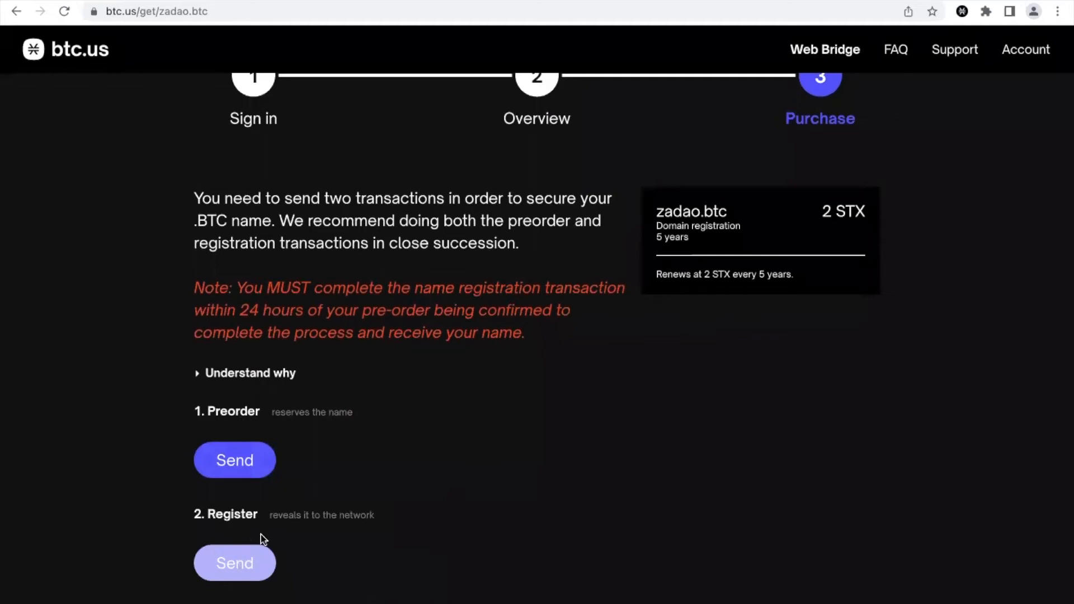
pyautogui.moveTo(234, 563)
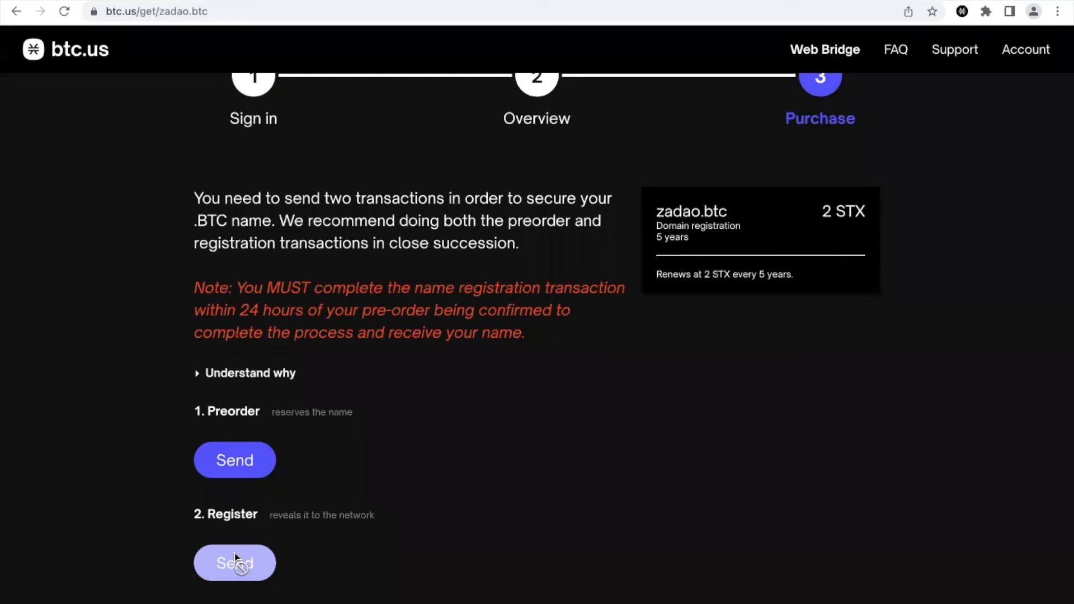
pyautogui.moveTo(234, 505)
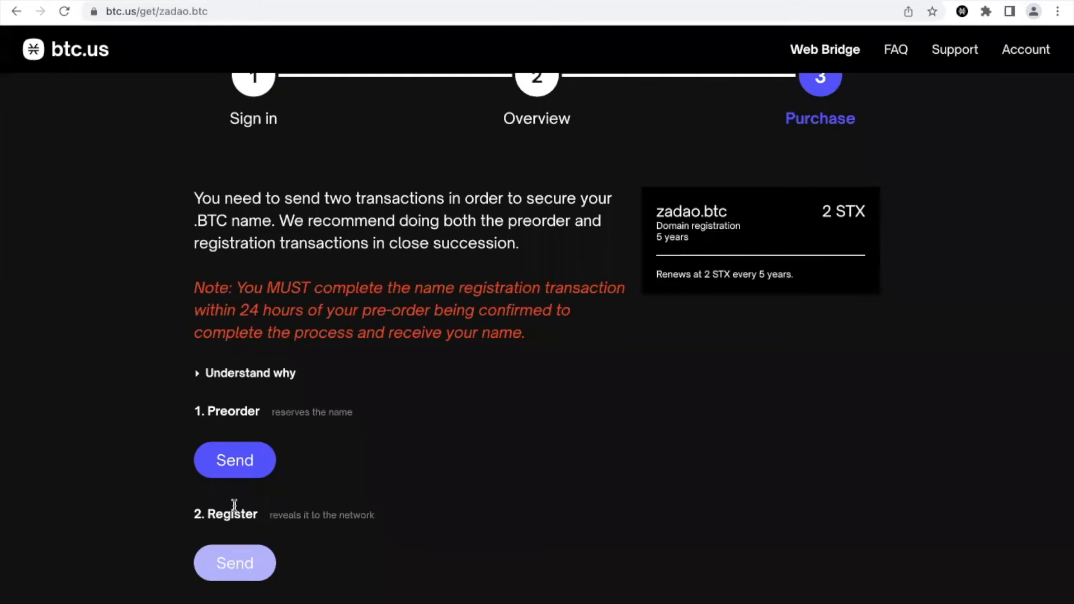
pyautogui.moveTo(234, 459)
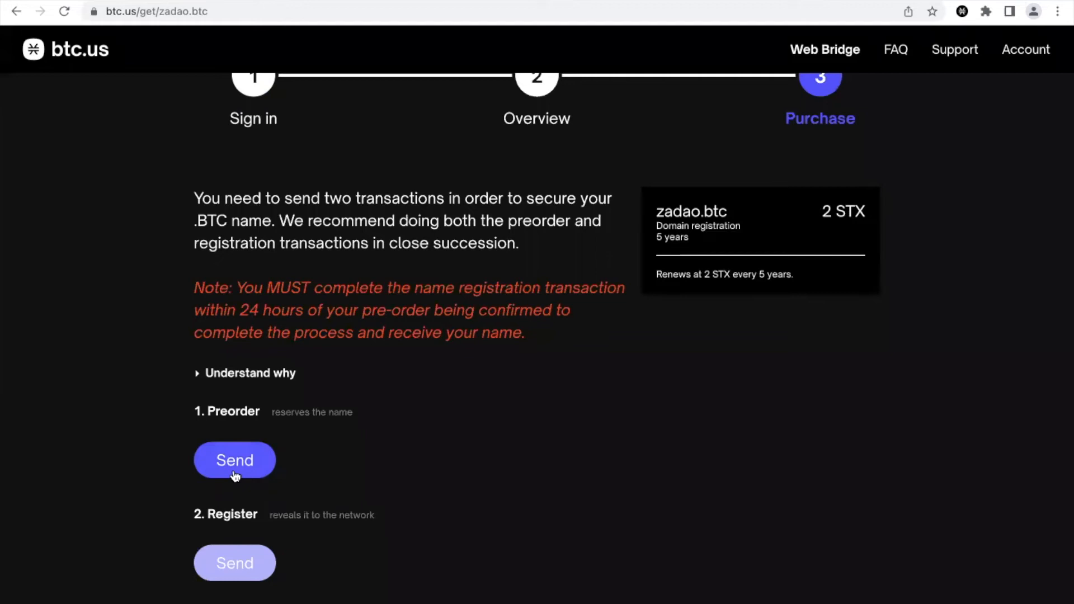
pyautogui.click(234, 460)
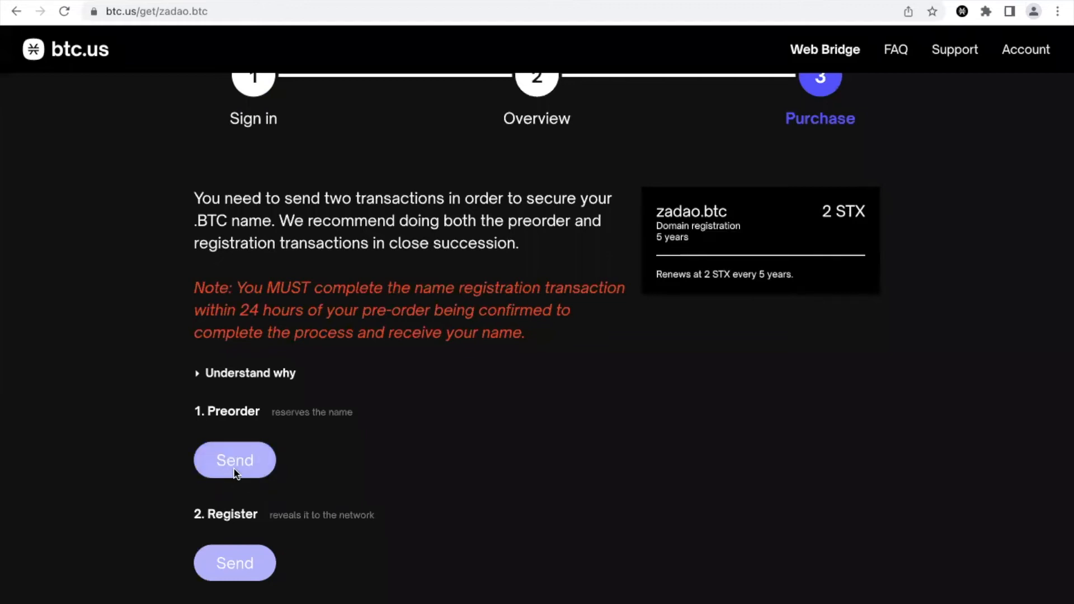
pyautogui.click(235, 460)
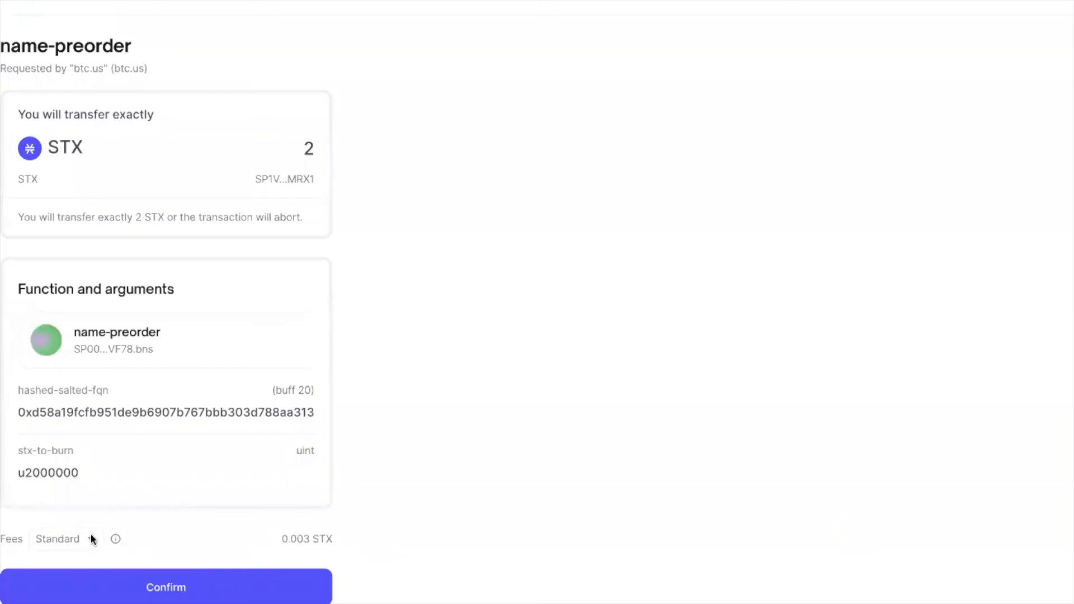
# - Lower the preorder fee to Low (0.0025 STX) and confirm the 2 STX name-preorder
pyautogui.click(57, 538)
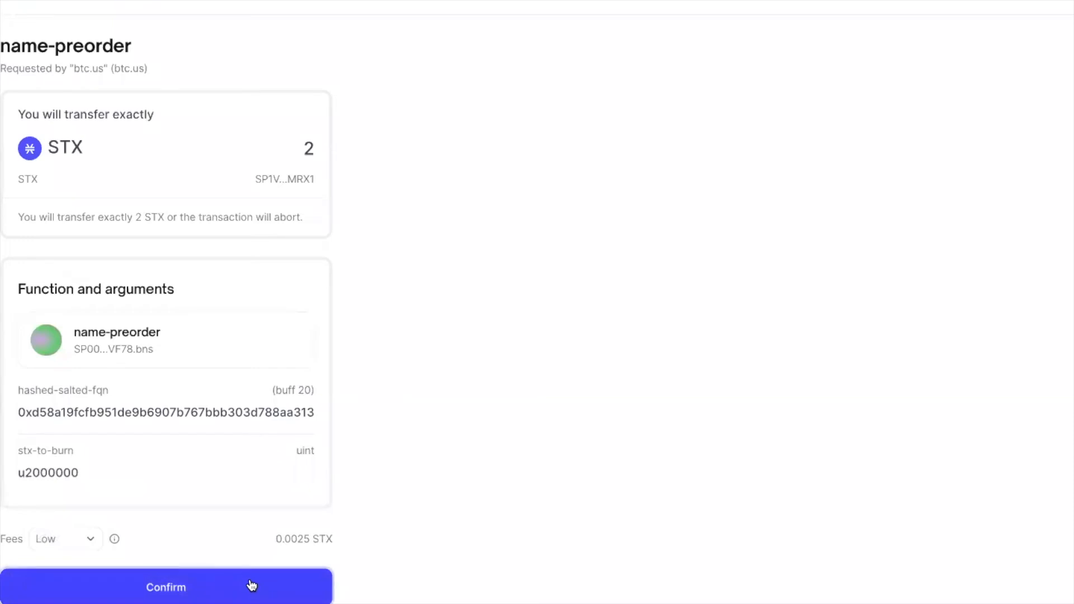
pyautogui.click(166, 586)
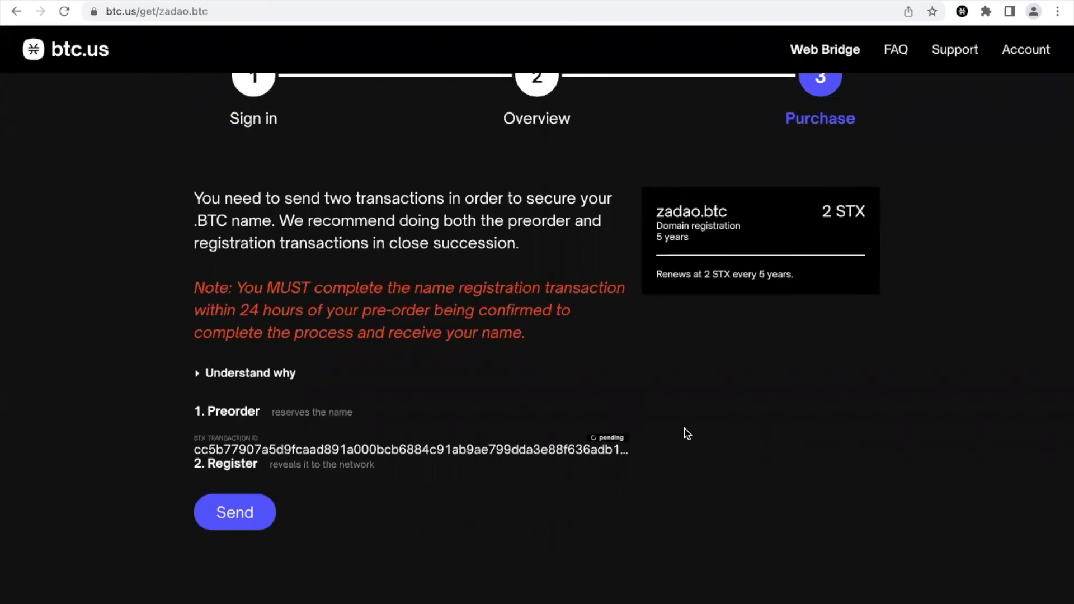
# - Wait for the preorder to confirm while checking Hiro Wallet activity for the name-preorder
pyautogui.scroll(-3)
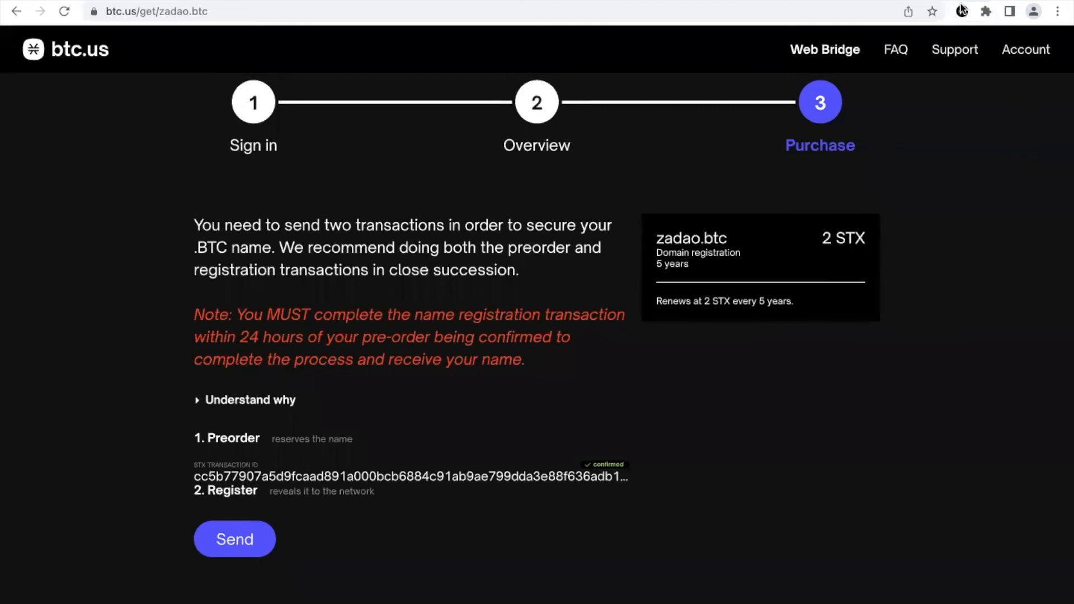
pyautogui.click(961, 11)
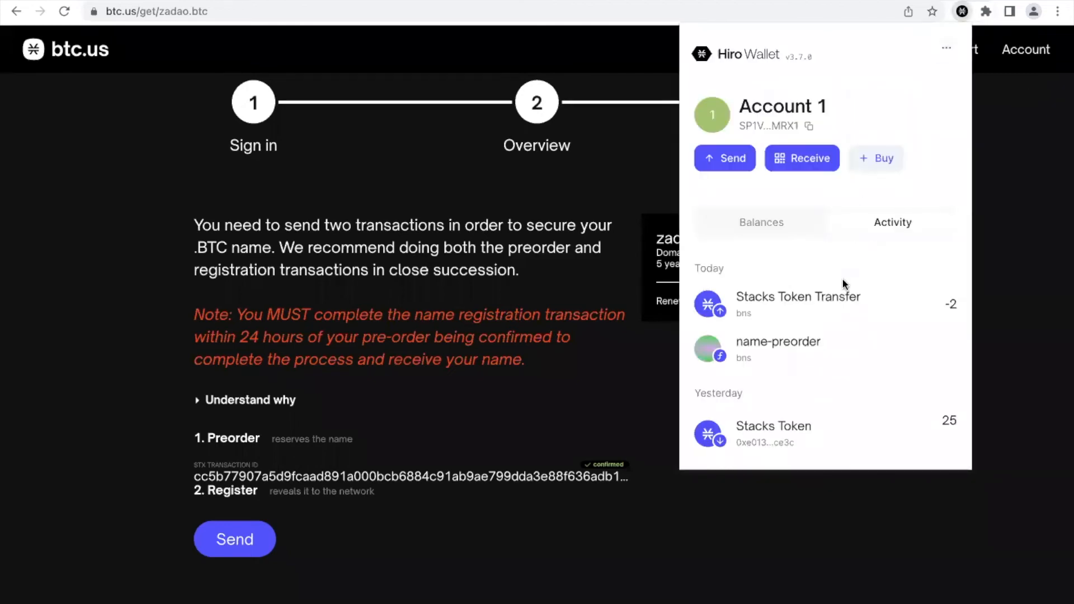
pyautogui.moveTo(504, 524)
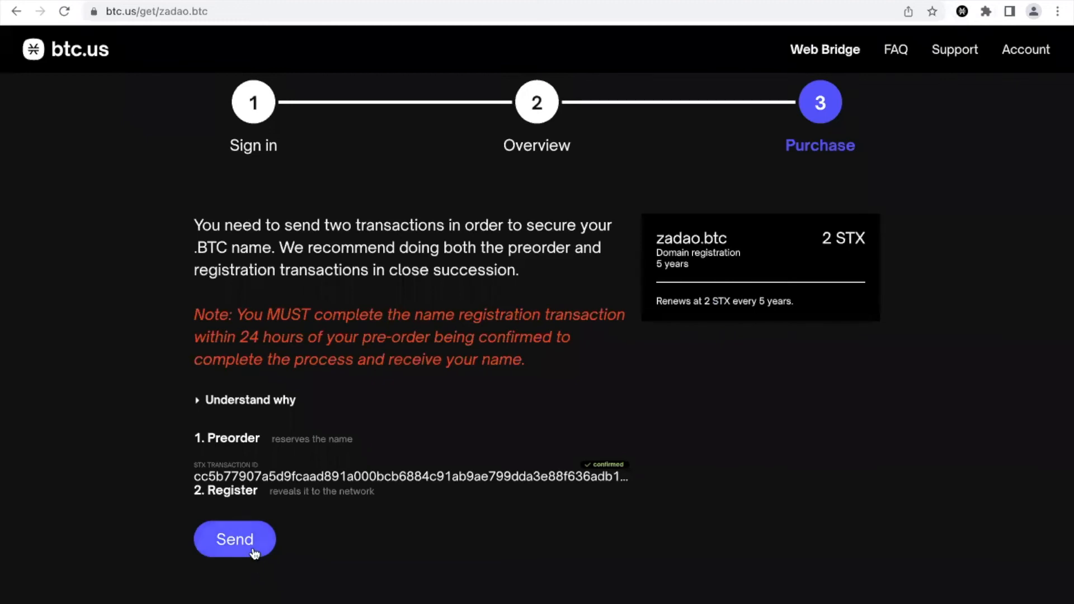
# - Send 2. Register for zadao.btc and confirm it at the Low 0.0025 STX fee
pyautogui.click(235, 539)
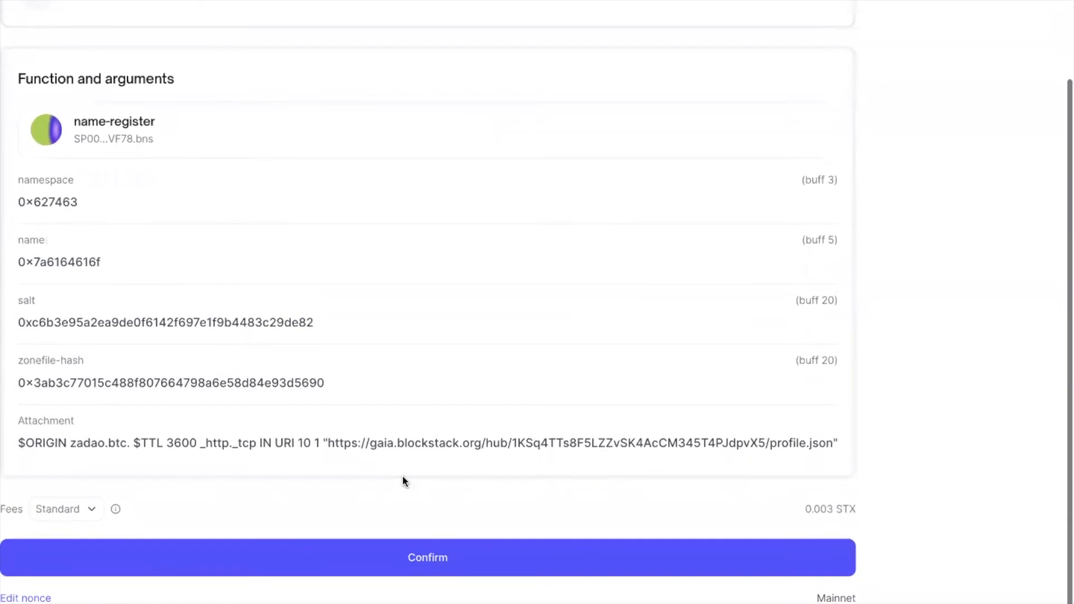
pyautogui.click(65, 509)
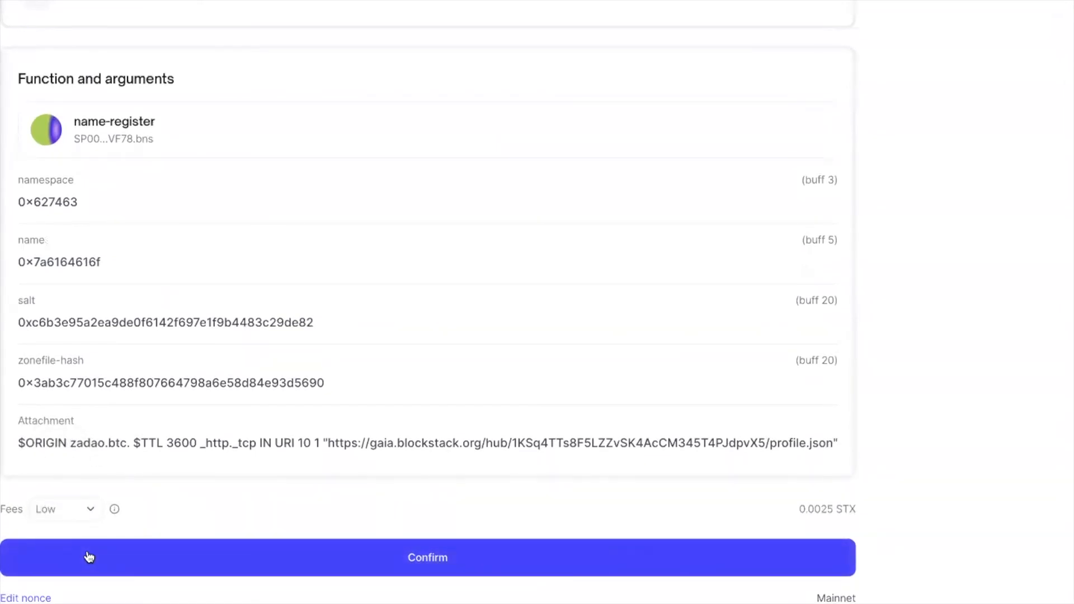
pyautogui.click(426, 557)
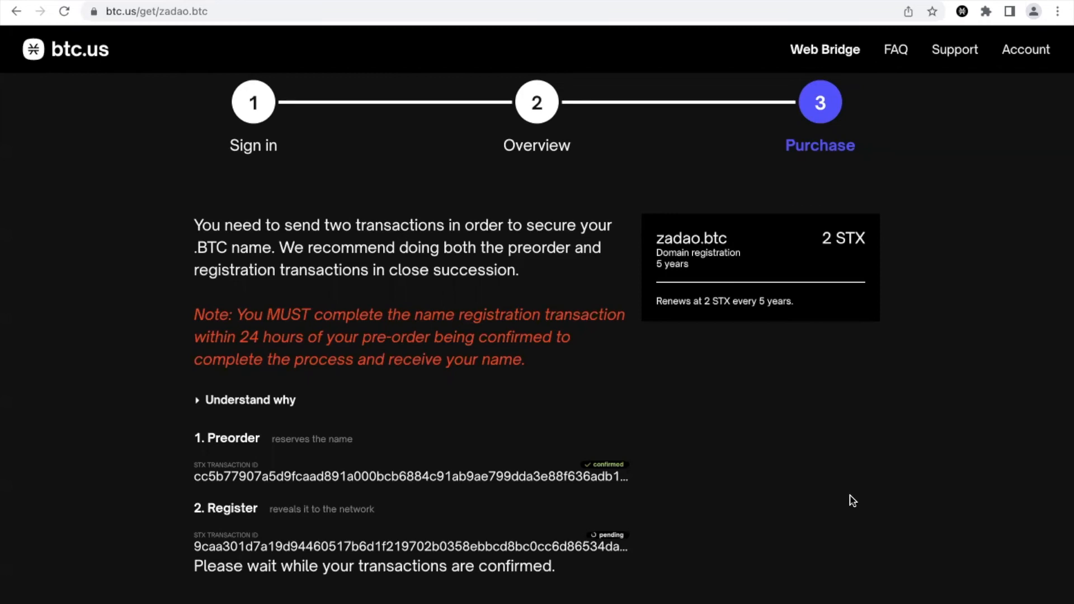
pyautogui.moveTo(909, 293)
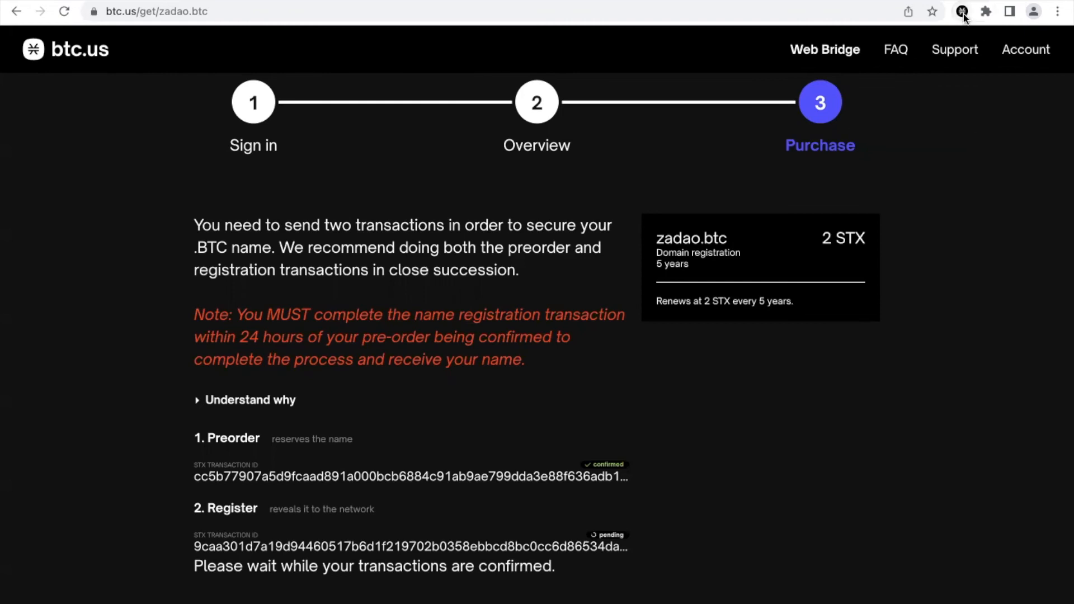
# - Check the pending name-register in Hiro Wallet activity, then view balances (23.4955 STX)
pyautogui.click(961, 11)
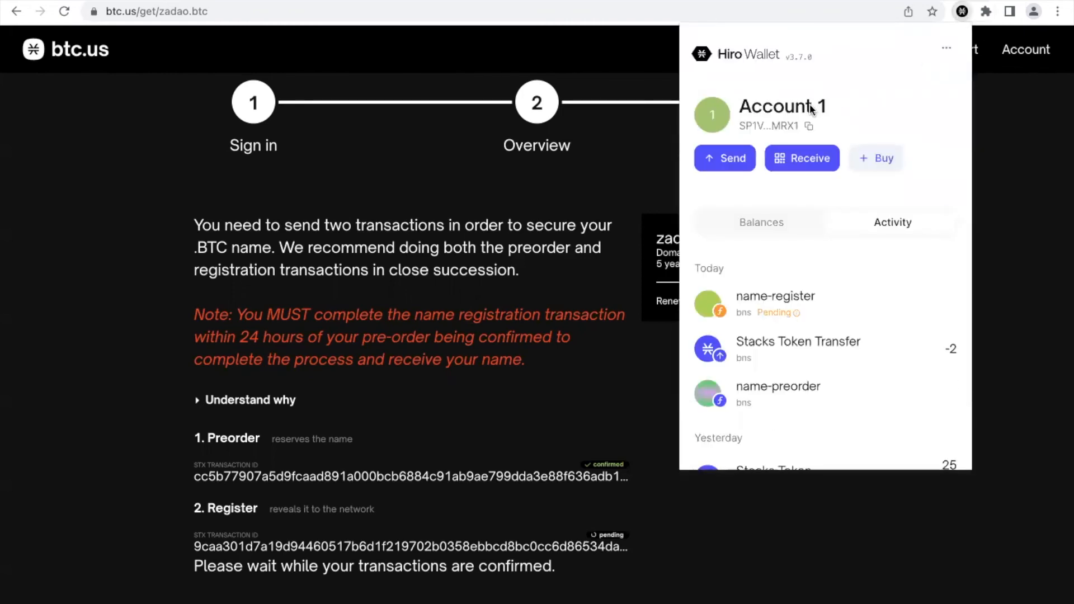
pyautogui.moveTo(778, 107)
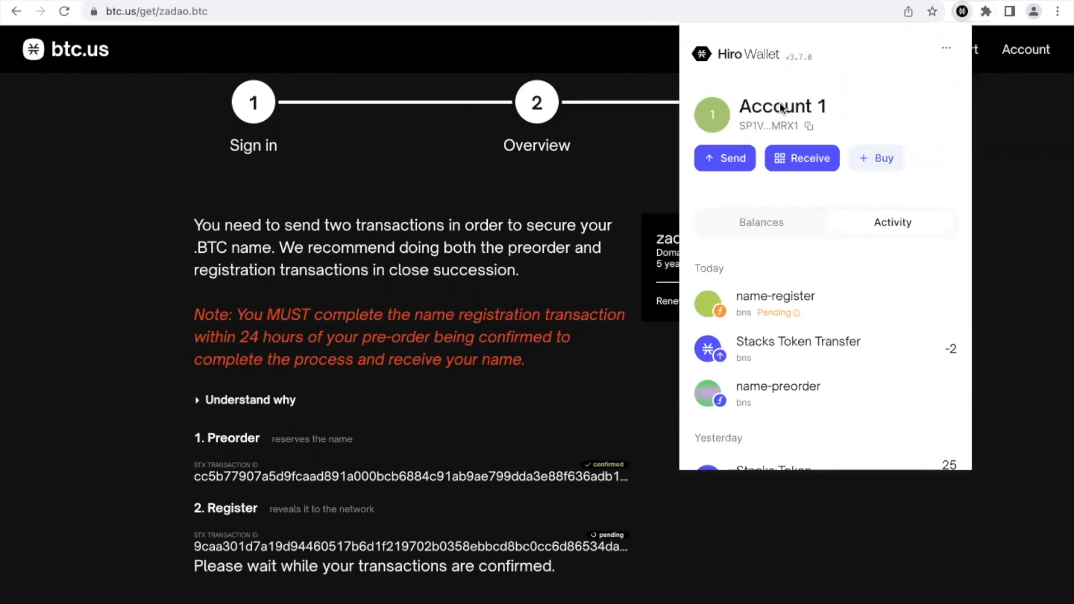
pyautogui.moveTo(794, 299)
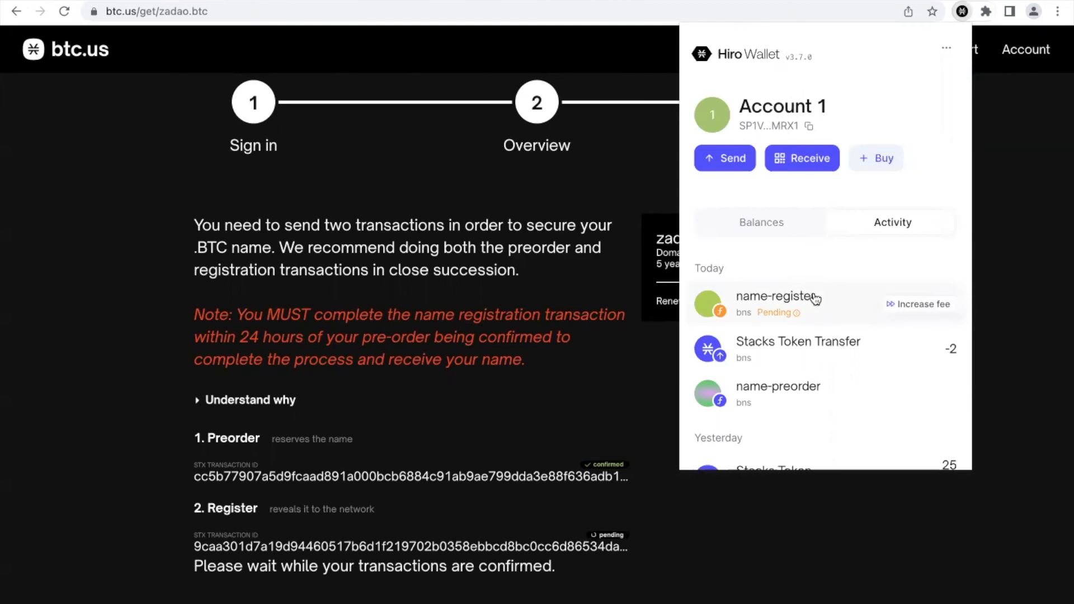
pyautogui.click(760, 222)
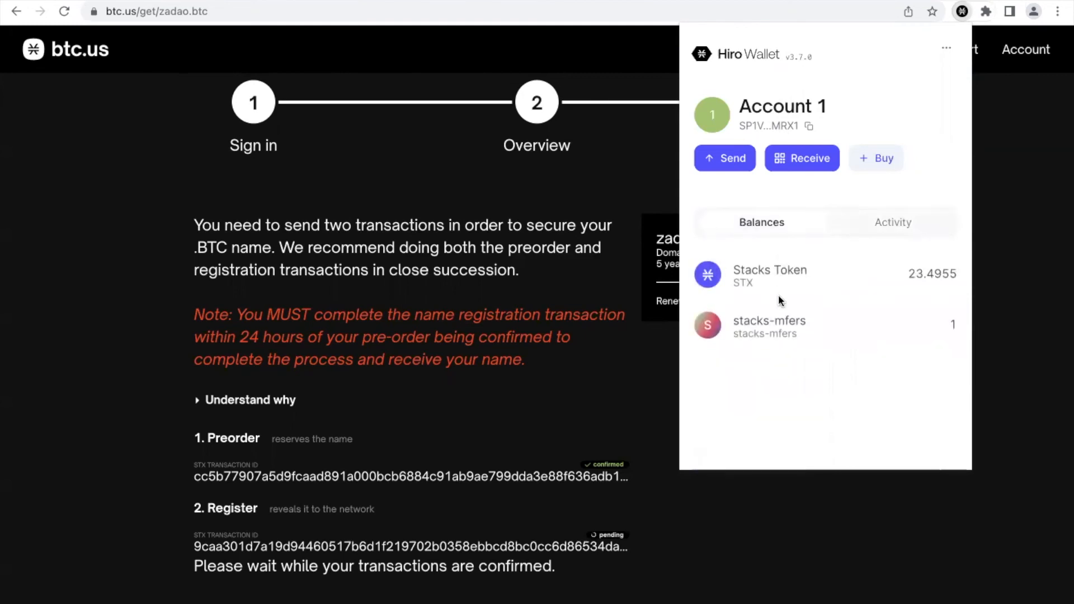
pyautogui.moveTo(763, 363)
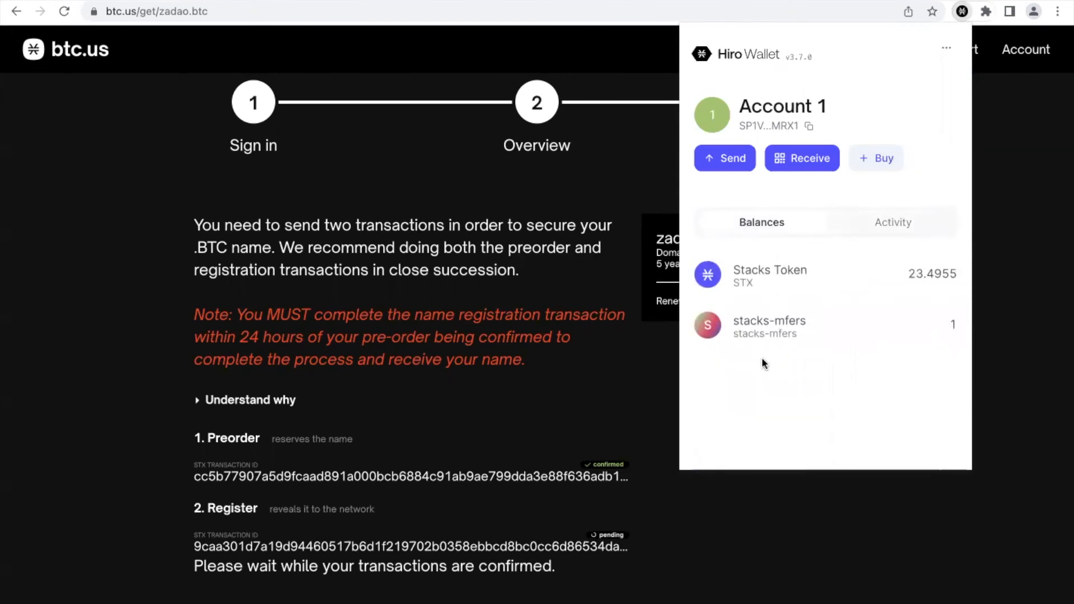